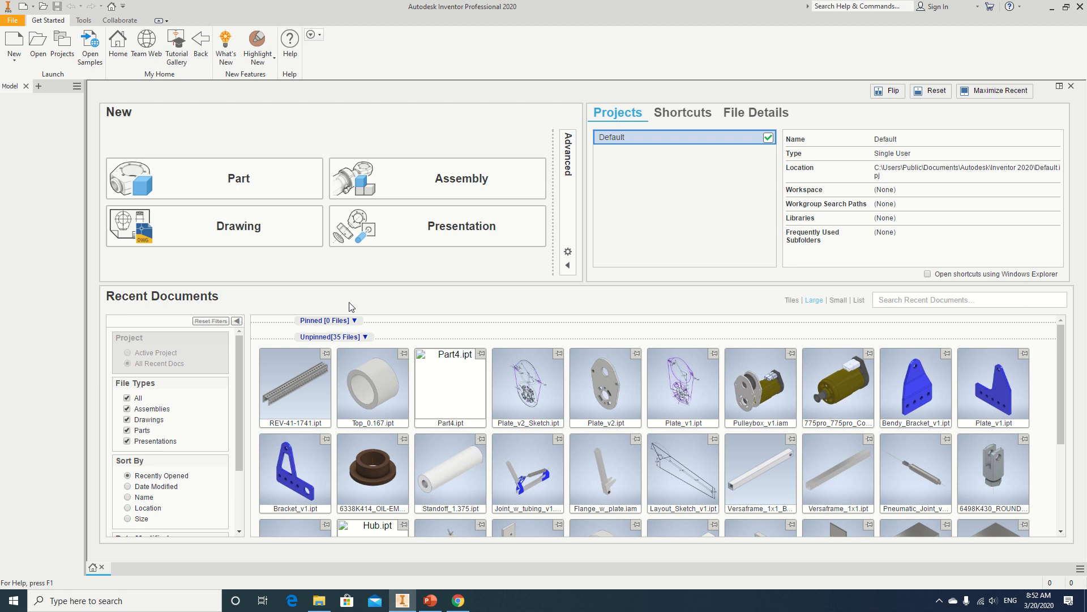
{"action": "mouse_move", "coordinate": [280, 146]}
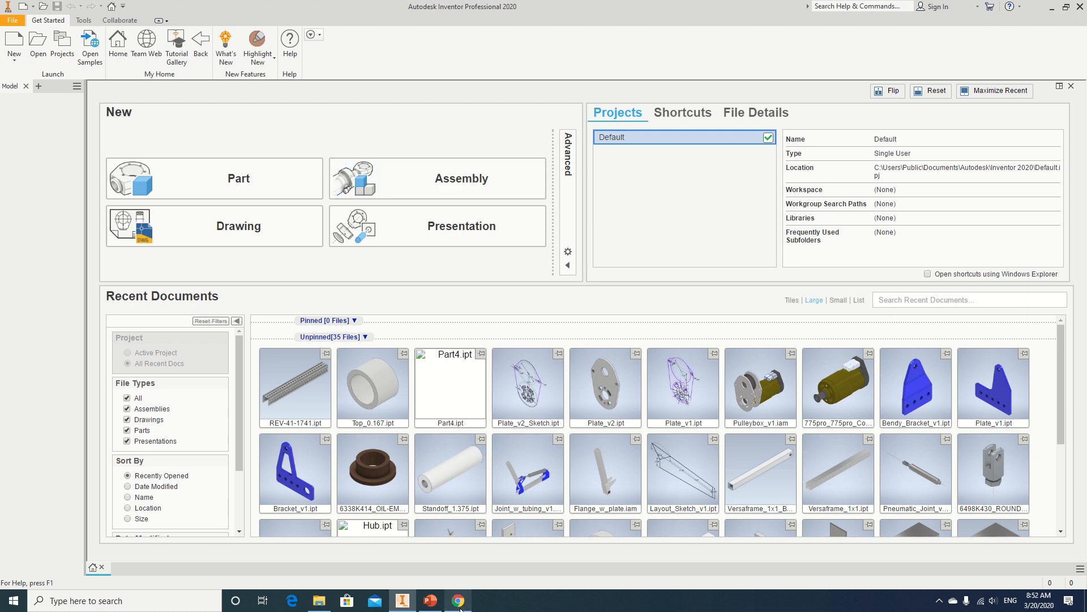
Review the U-channel product page and confirm the downloaded STEP file in its folder
{"action": "left_click", "coordinate": [456, 600]}
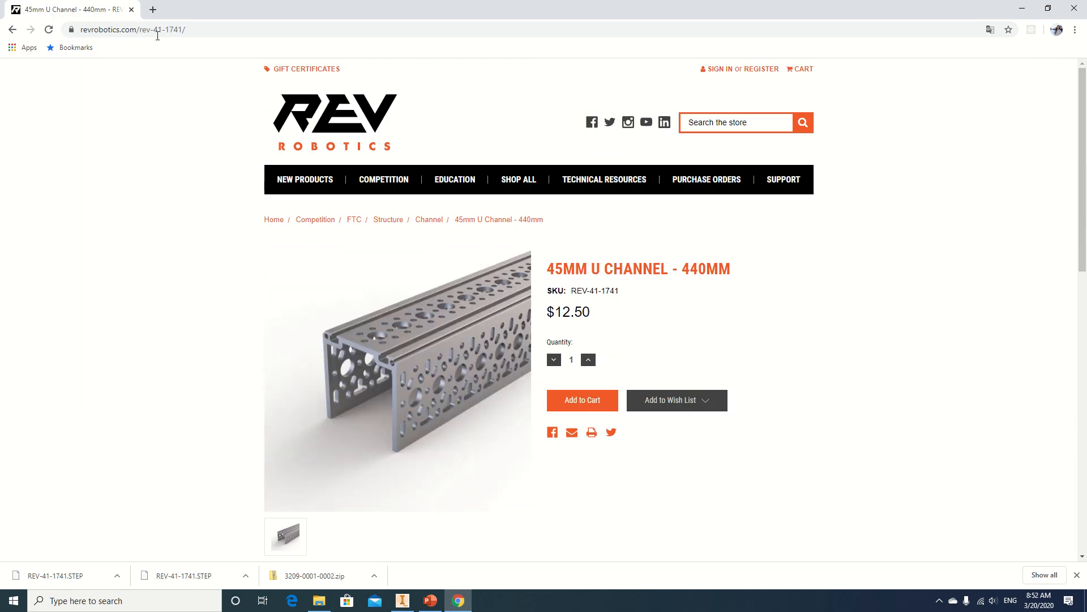
{"action": "mouse_move", "coordinate": [784, 179]}
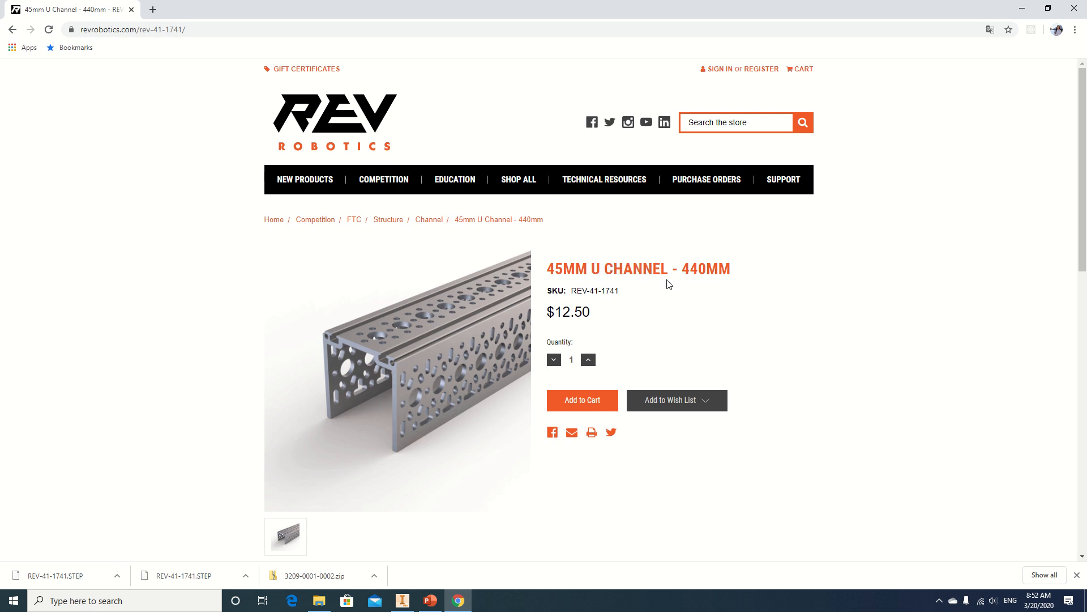
{"action": "double_click", "coordinate": [635, 268]}
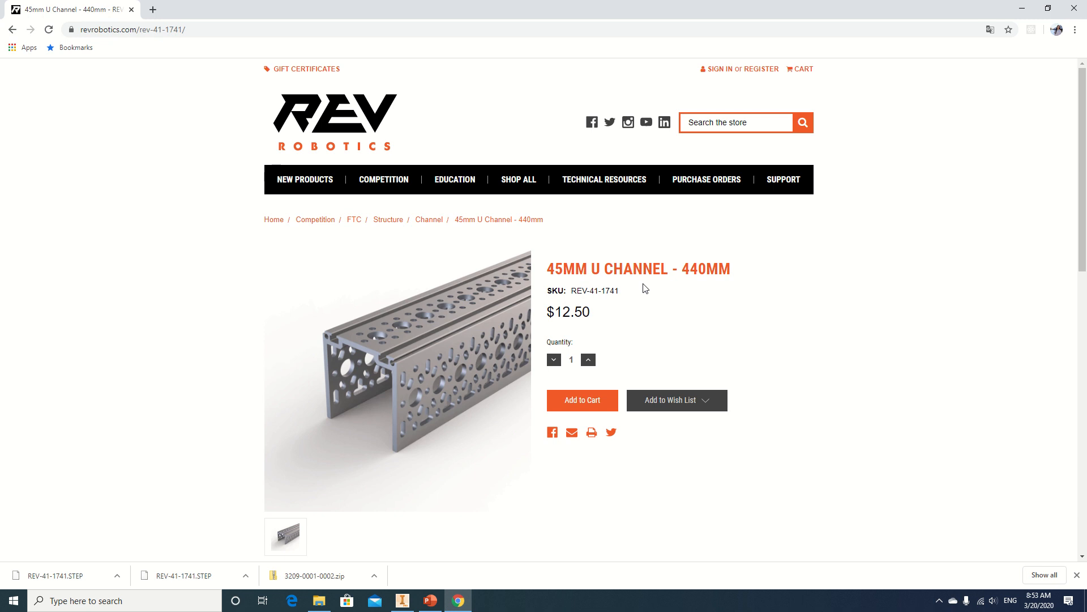
{"action": "scroll", "scroll_direction": "down", "scroll_amount": 3}
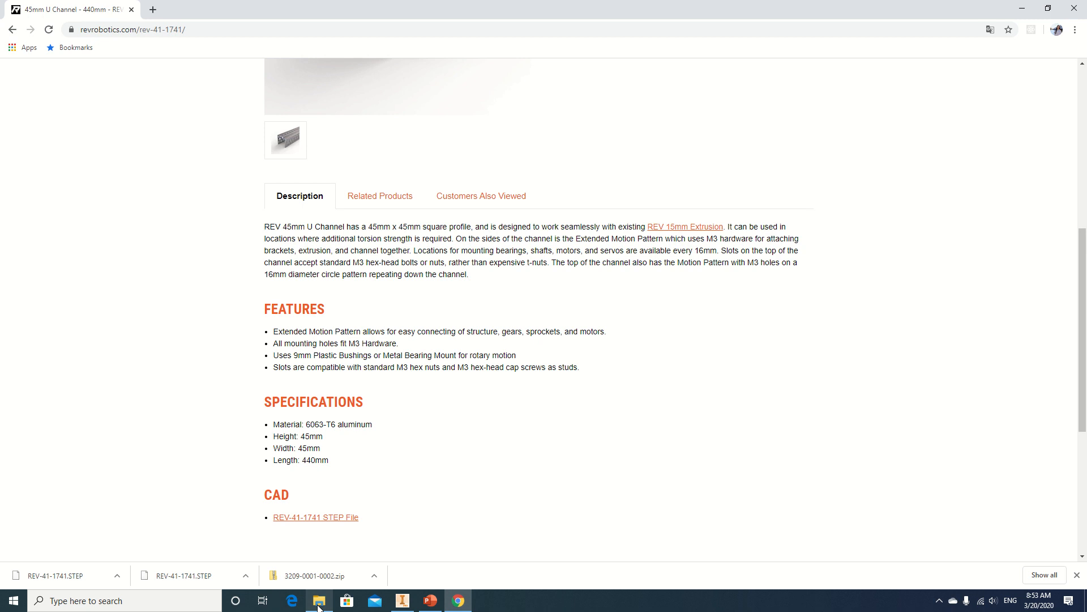
{"action": "left_click", "coordinate": [319, 600]}
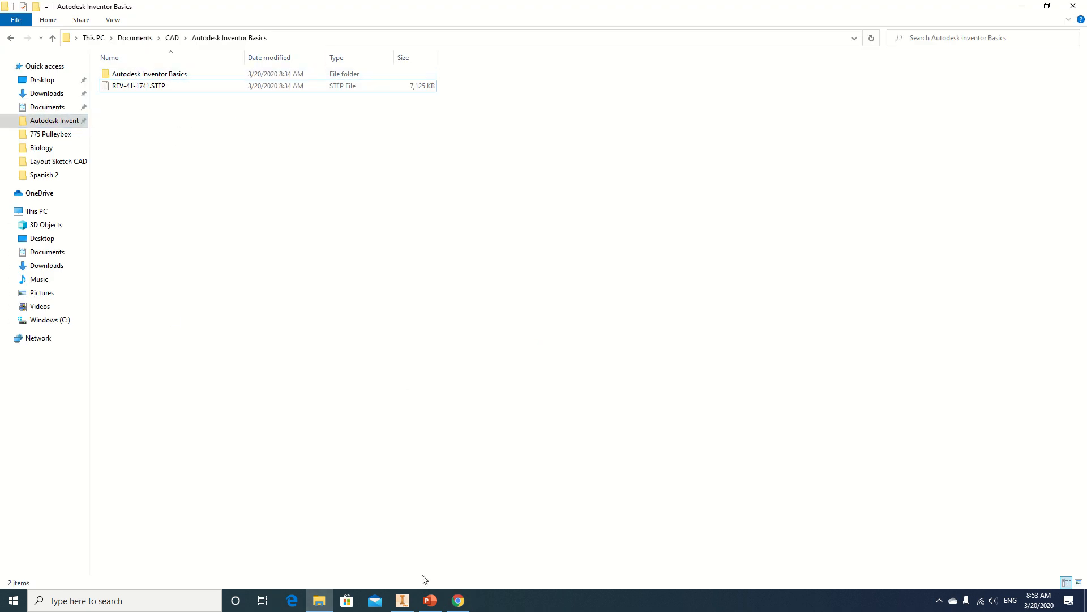
{"action": "left_click", "coordinate": [401, 600]}
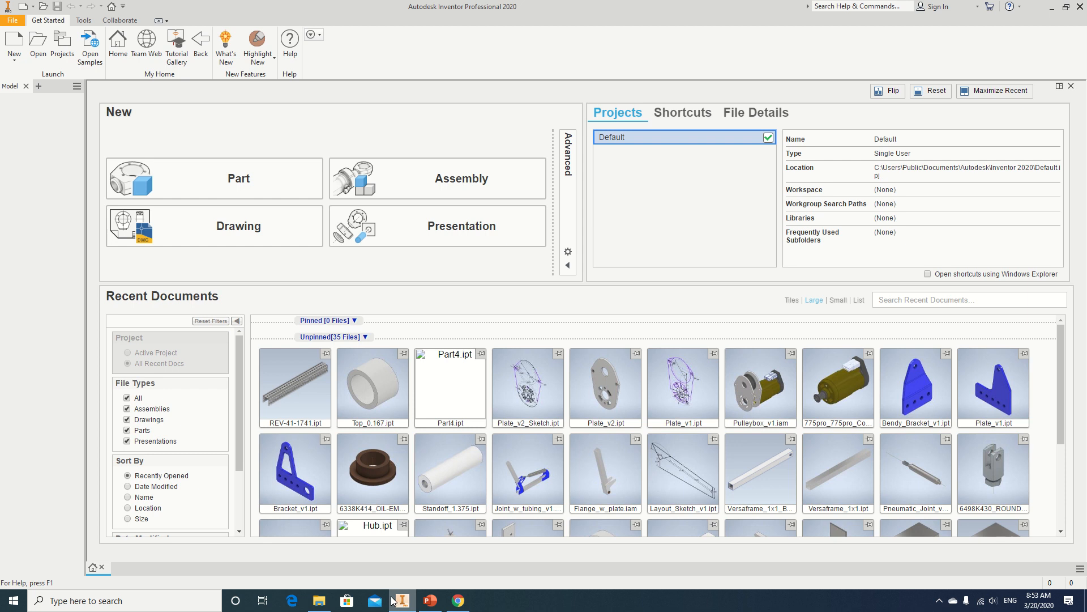
Open REV-41-1741.STEP from CAD > Autodesk Inventor Basics with Files of type set to All Files
{"action": "left_click", "coordinate": [38, 44]}
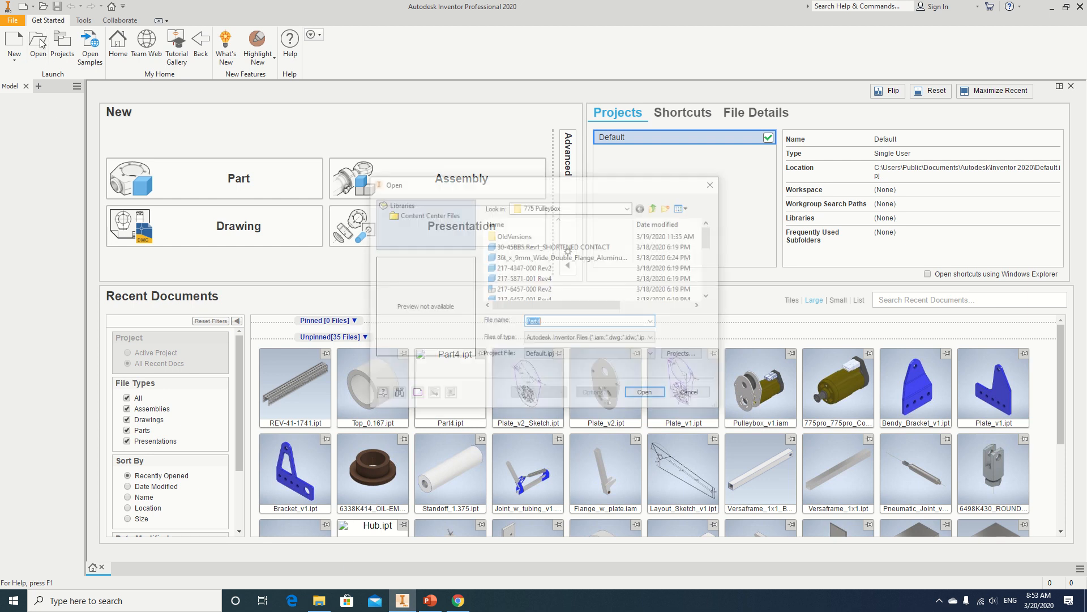
{"action": "left_click", "coordinate": [629, 206]}
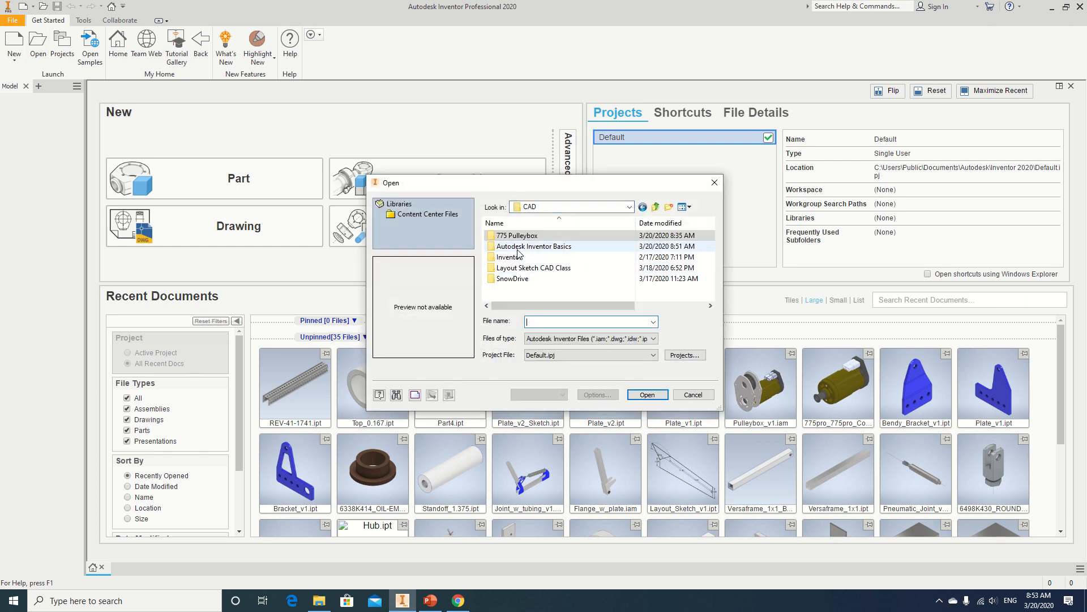
{"action": "double_click", "coordinate": [534, 246]}
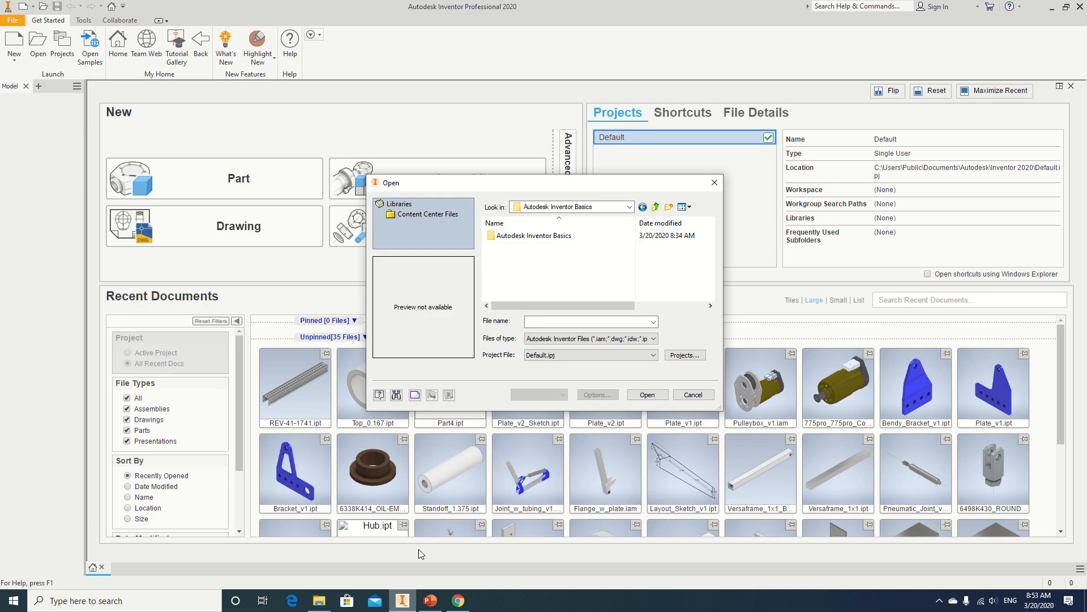
{"action": "mouse_move", "coordinate": [530, 248]}
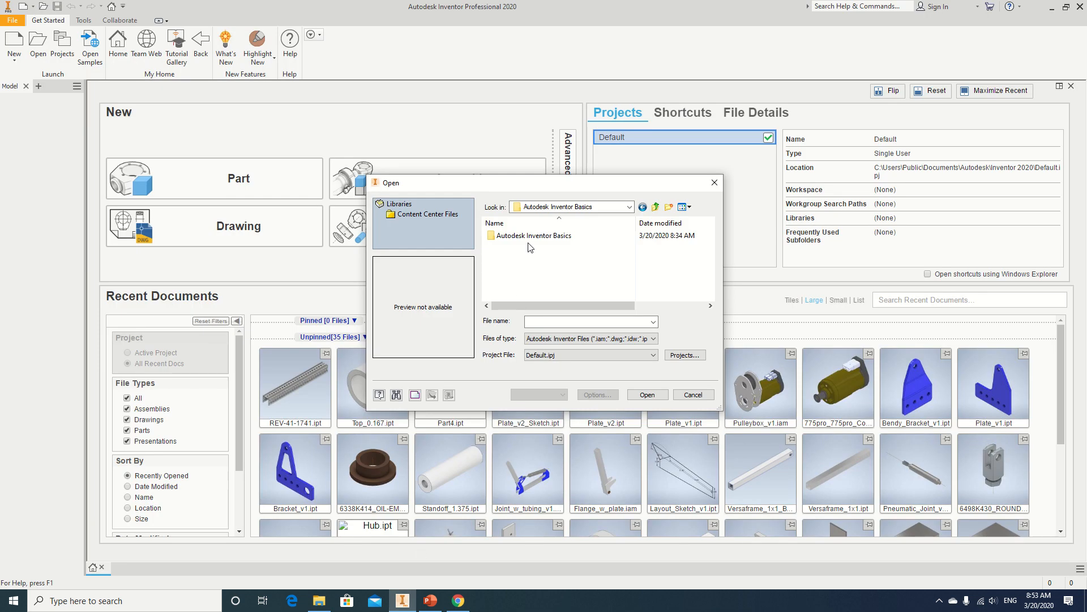
{"action": "mouse_move", "coordinate": [515, 341]}
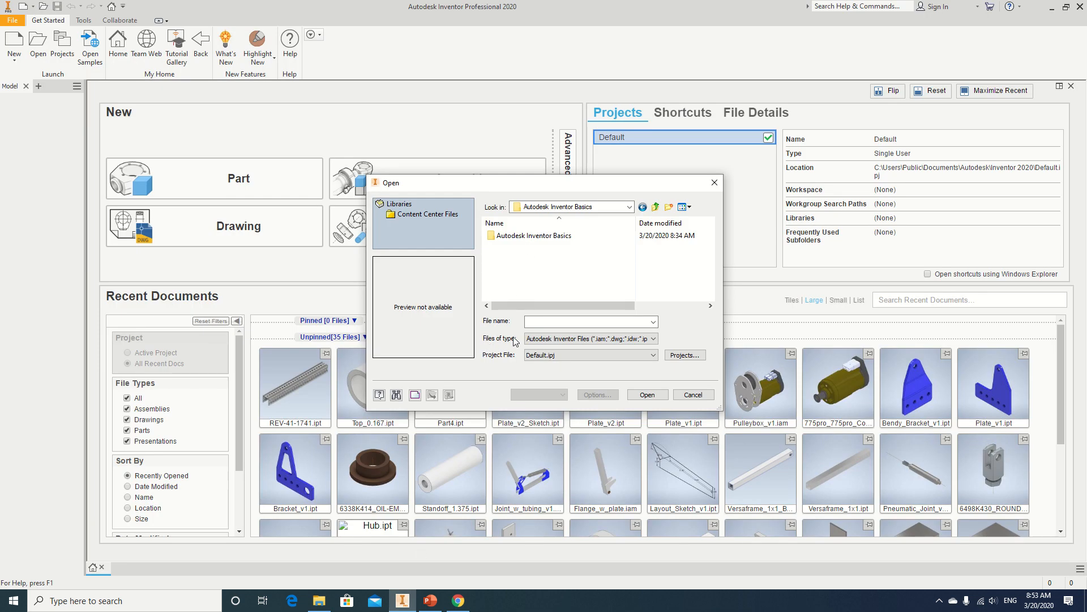
{"action": "left_click", "coordinate": [651, 339]}
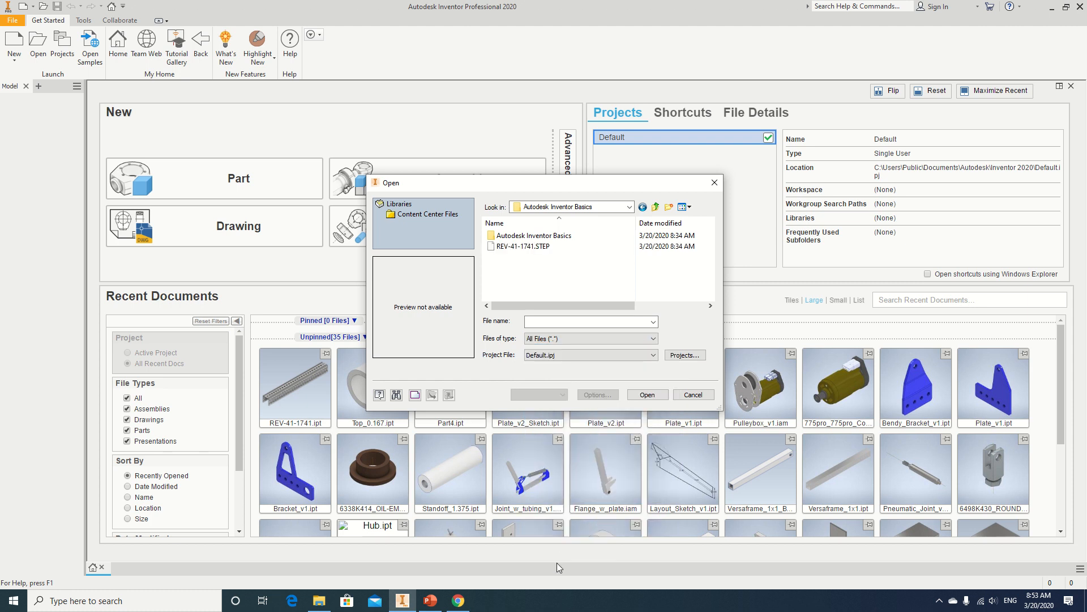
{"action": "left_click", "coordinate": [523, 245]}
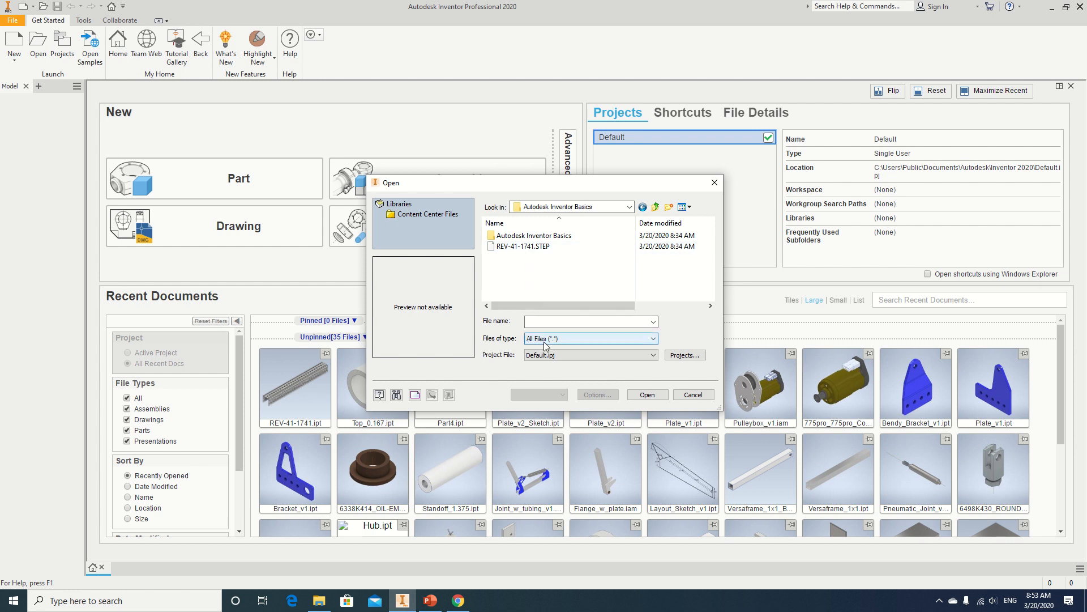
{"action": "left_click", "coordinate": [521, 246]}
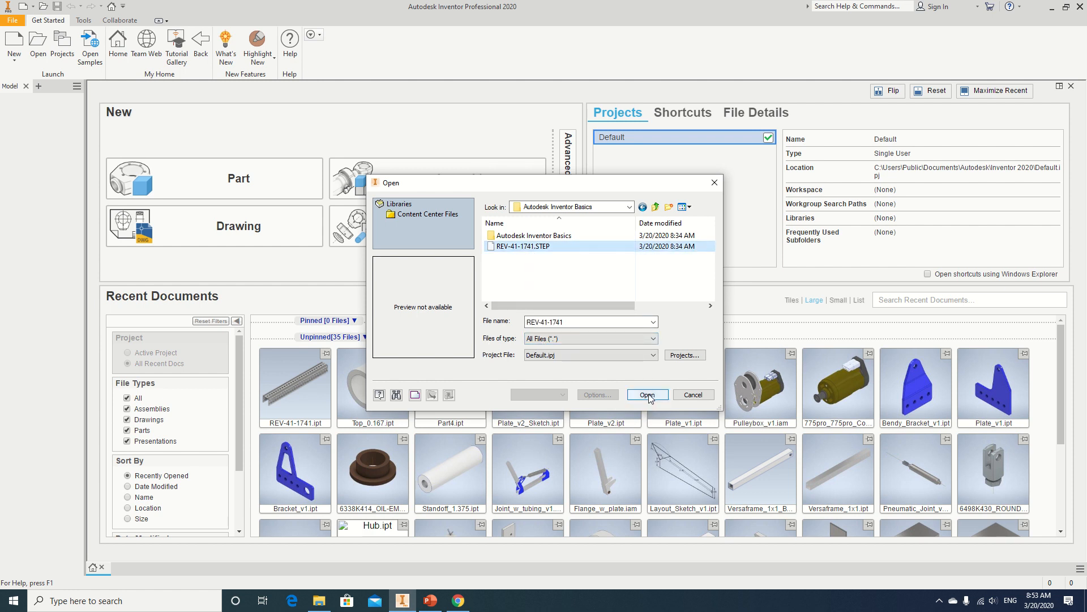
{"action": "left_click", "coordinate": [647, 395]}
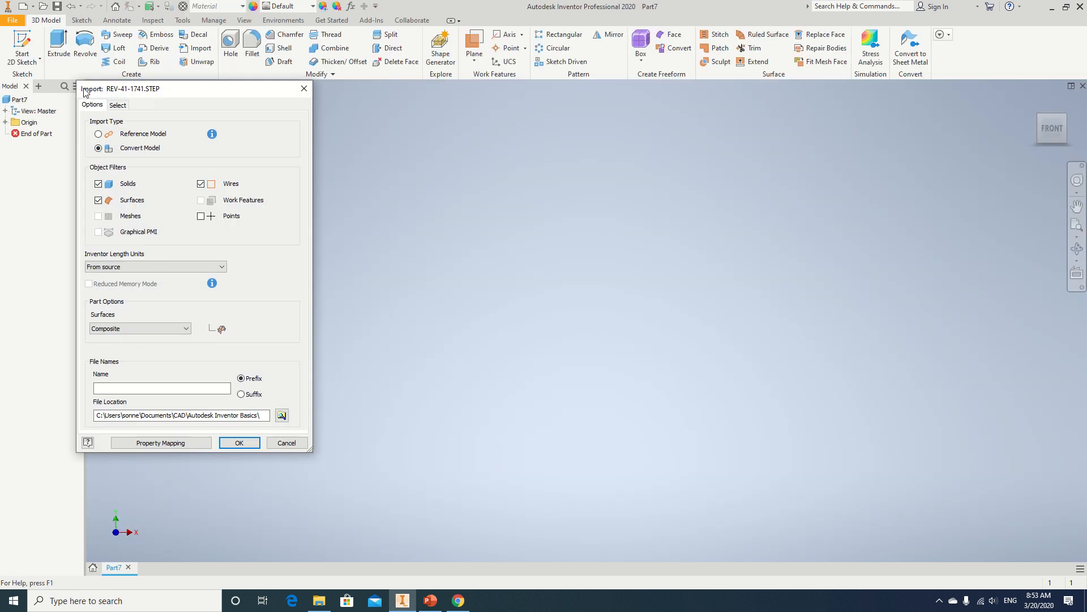
{"action": "mouse_move", "coordinate": [89, 280]}
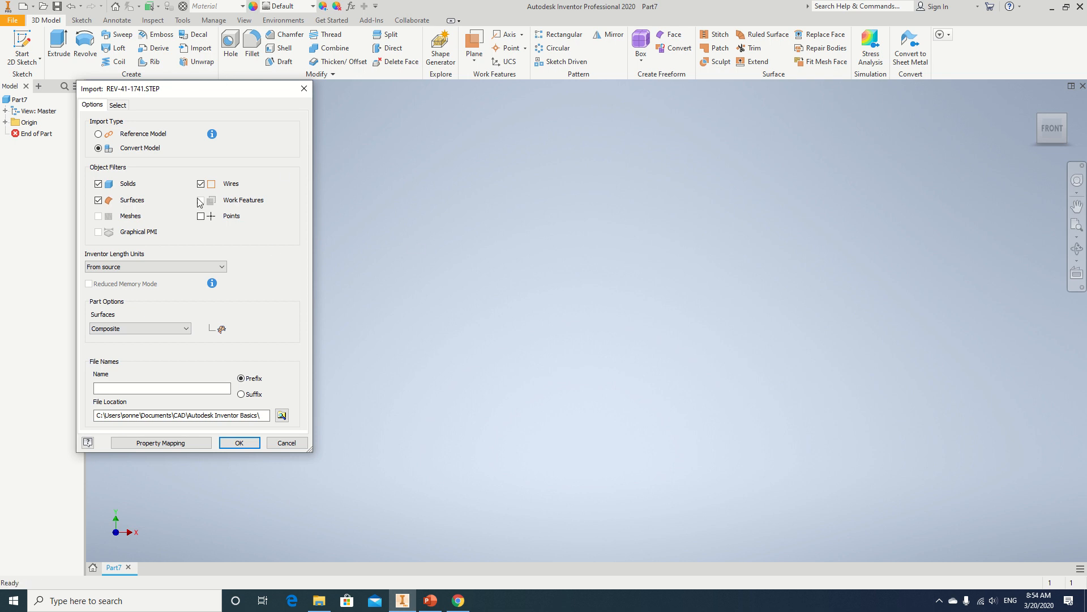
Import the STEP file as a converted model with solids, surfaces and wires included
{"action": "left_click", "coordinate": [239, 443]}
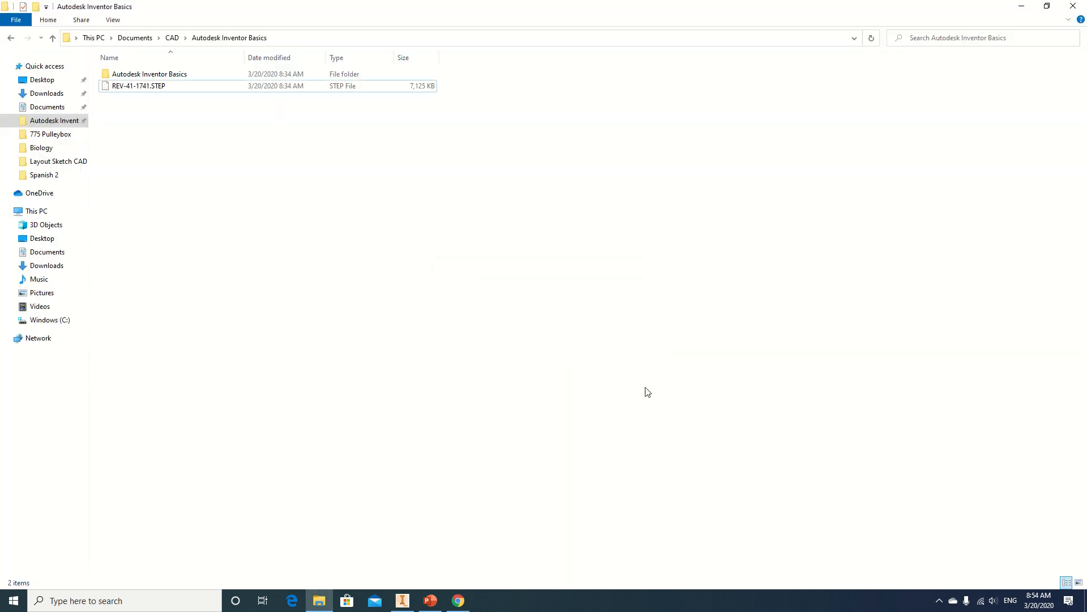
{"action": "double_click", "coordinate": [138, 84]}
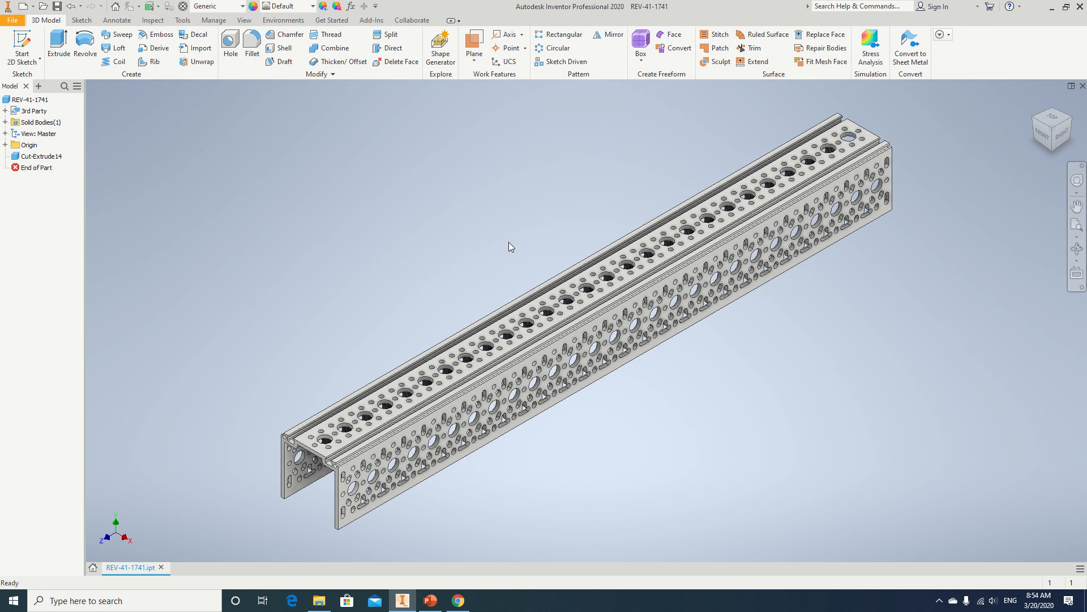
{"action": "mouse_move", "coordinate": [408, 344]}
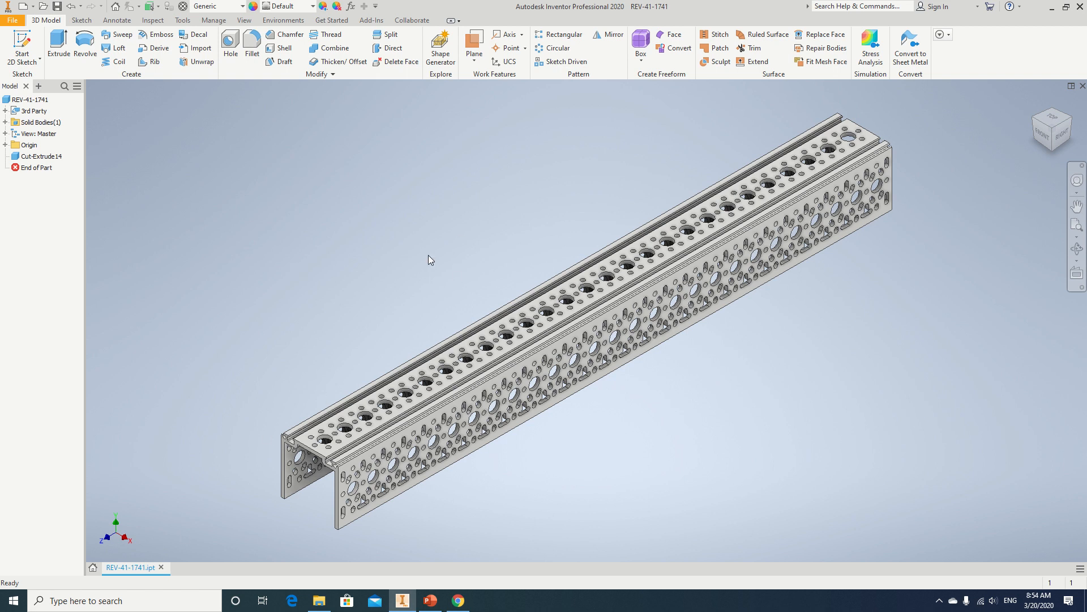
Check the new REV-41-1741.ipt beside the original STEP file in File Explorer and return to Inventor
{"action": "left_click", "coordinate": [319, 601]}
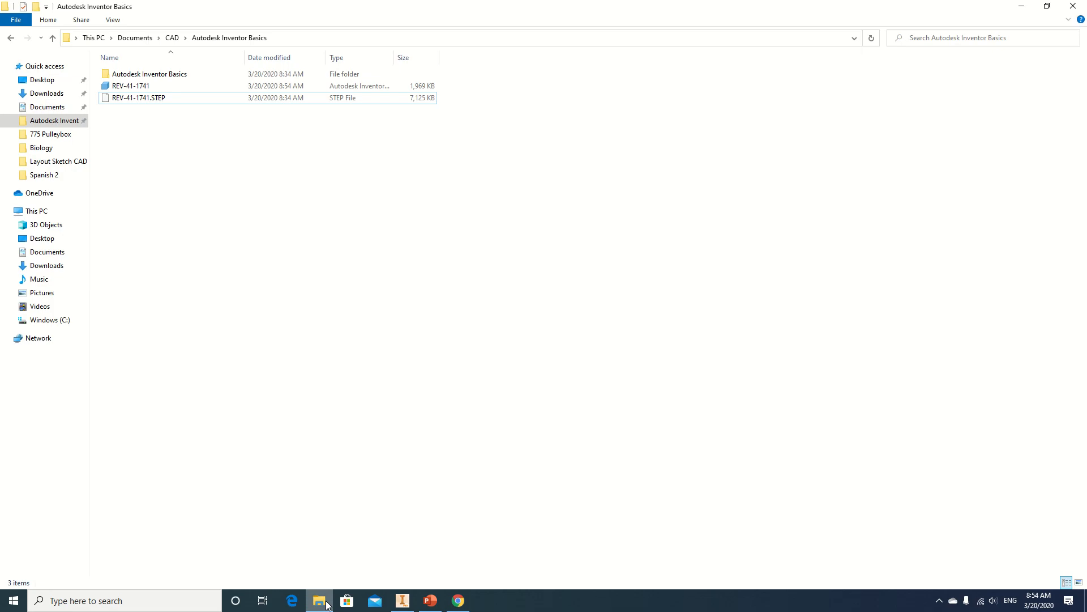
{"action": "left_click", "coordinate": [130, 85]}
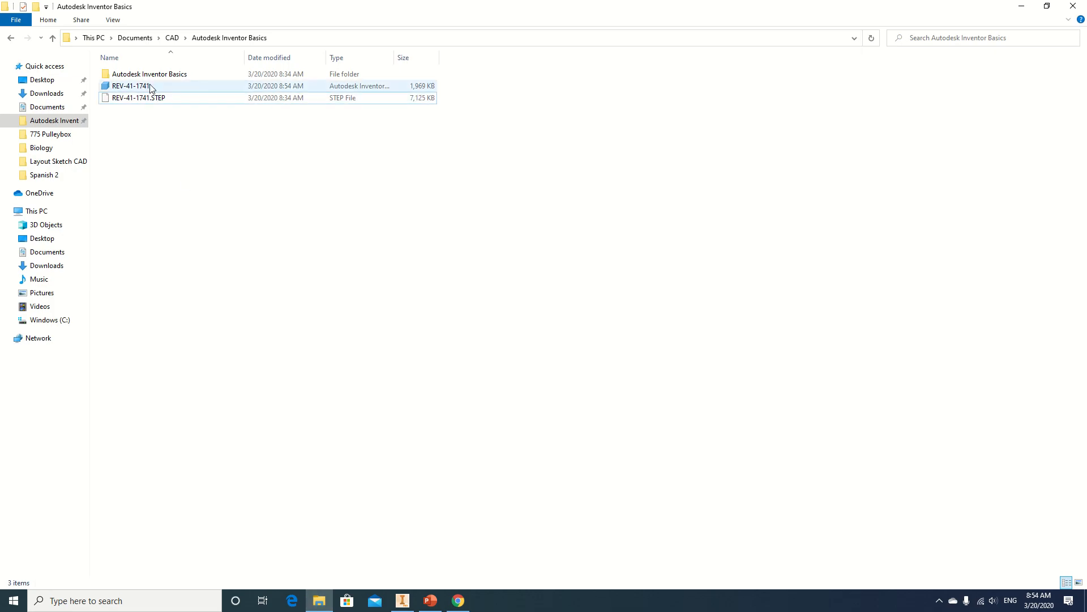
{"action": "left_click", "coordinate": [192, 122]}
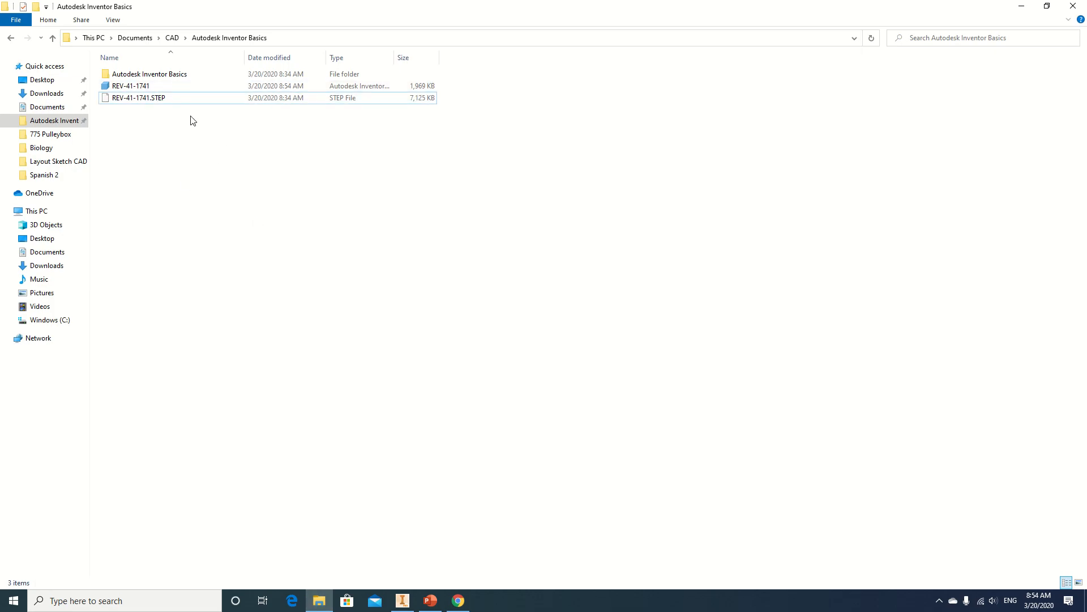
{"action": "double_click", "coordinate": [130, 85]}
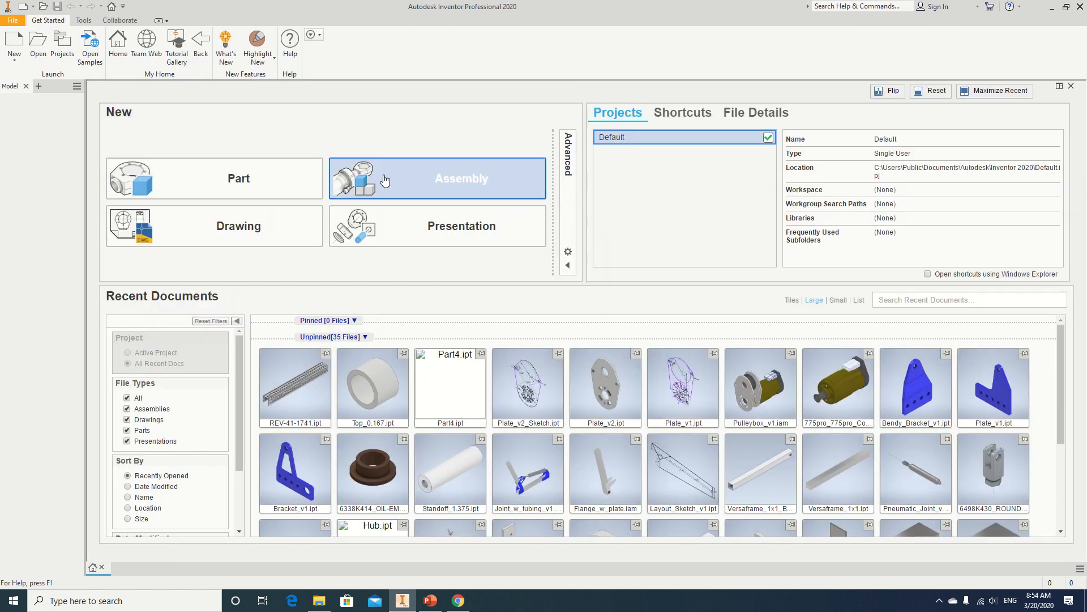
Create a new assembly and place REV-41-1741.ipt into it, listing all file types
{"action": "left_click", "coordinate": [437, 178]}
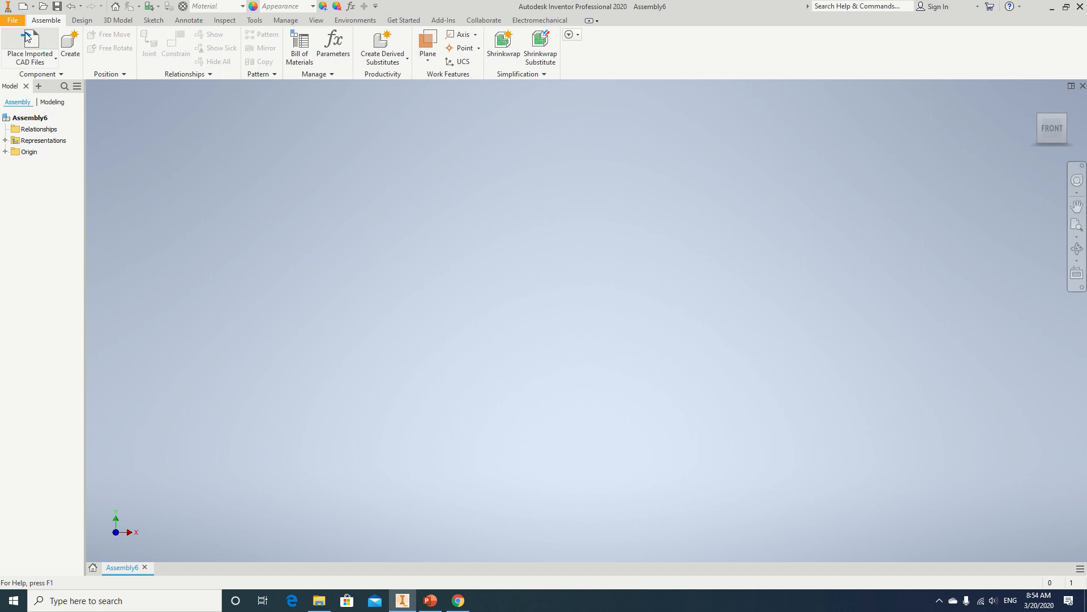
{"action": "left_click", "coordinate": [29, 47]}
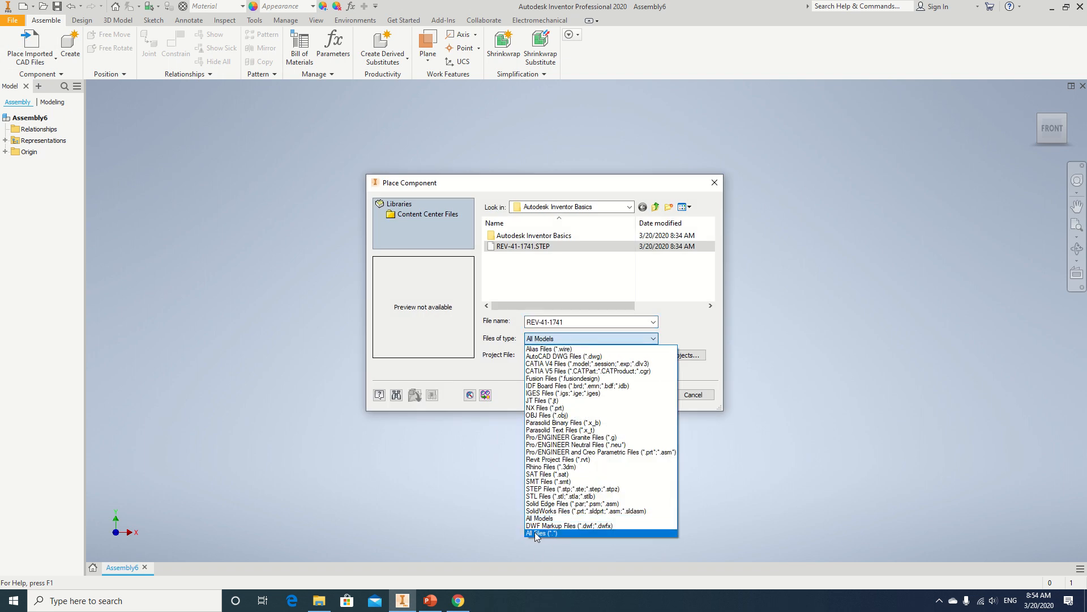
{"action": "left_click", "coordinate": [542, 534]}
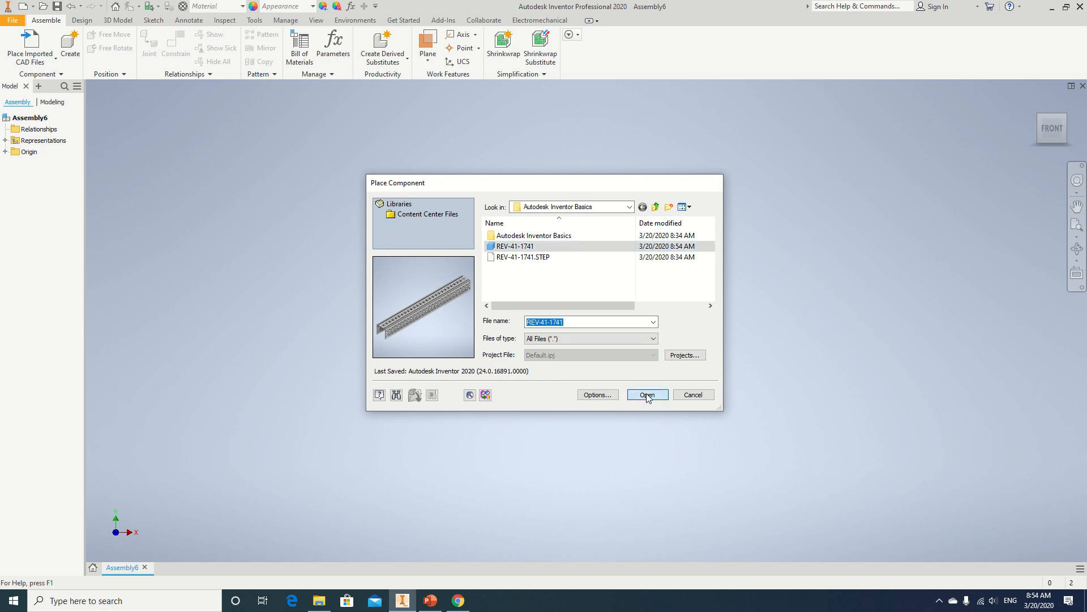
{"action": "left_click", "coordinate": [646, 394]}
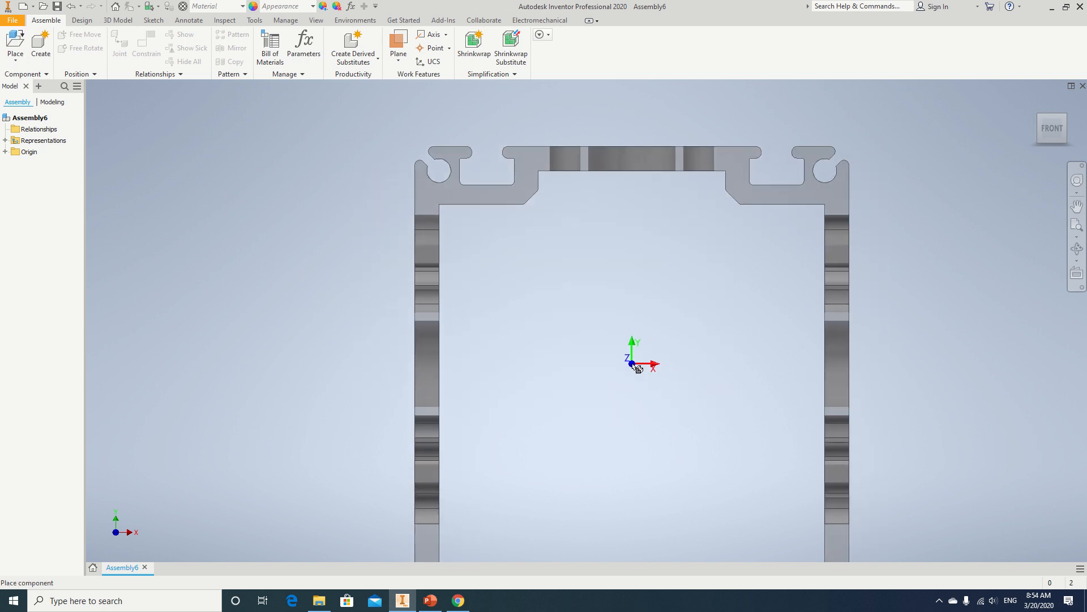